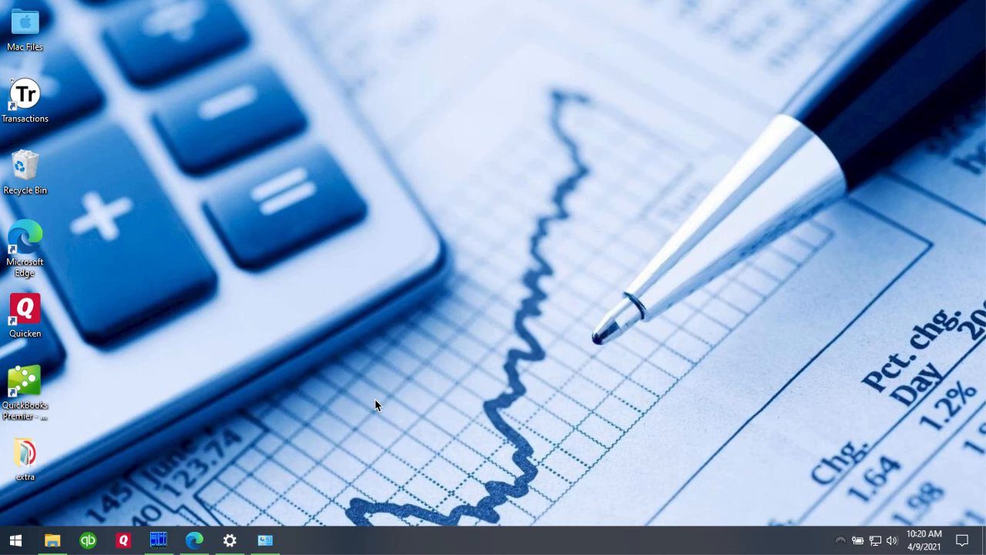
{"action": "mouse_move", "coordinate": [260, 300]}
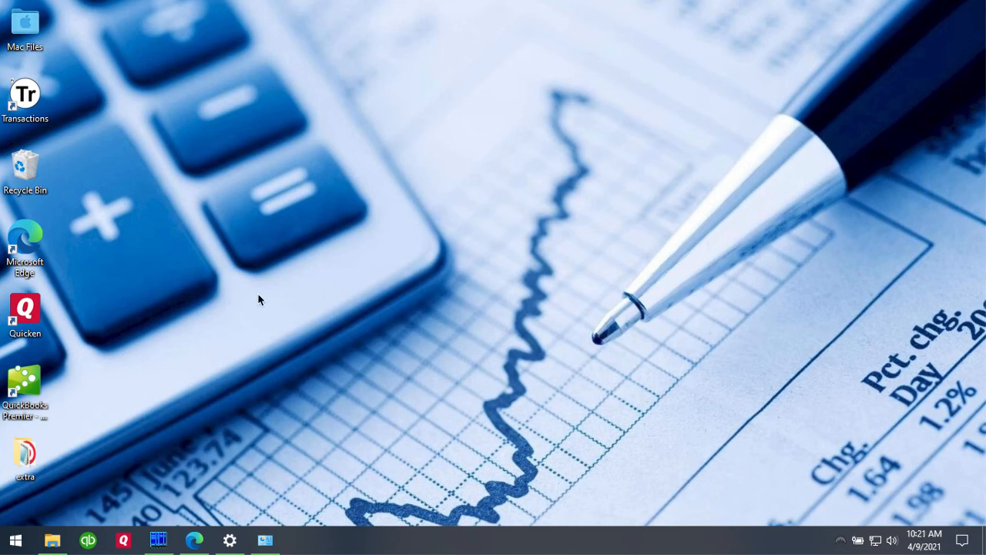
{"action": "mouse_move", "coordinate": [129, 203]}
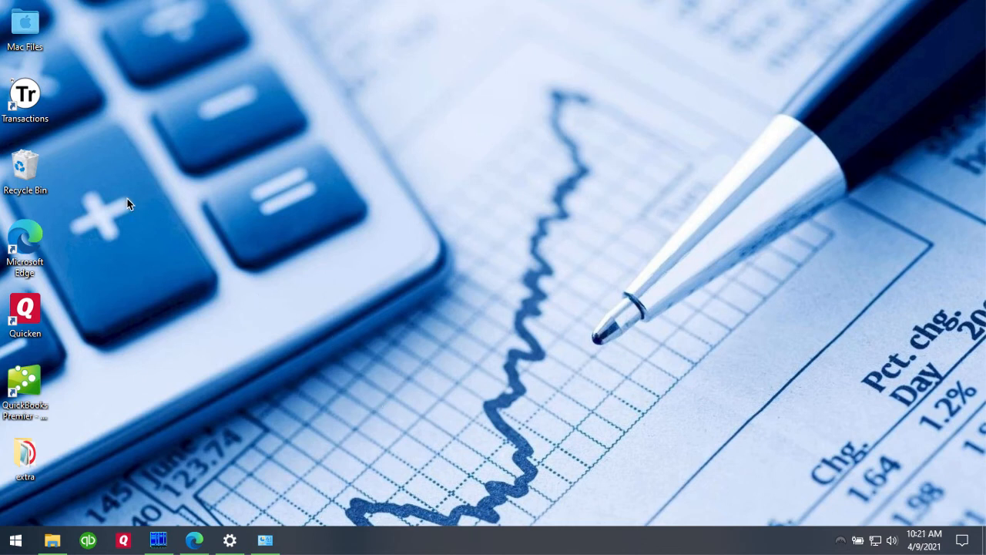
{"action": "mouse_move", "coordinate": [72, 167]}
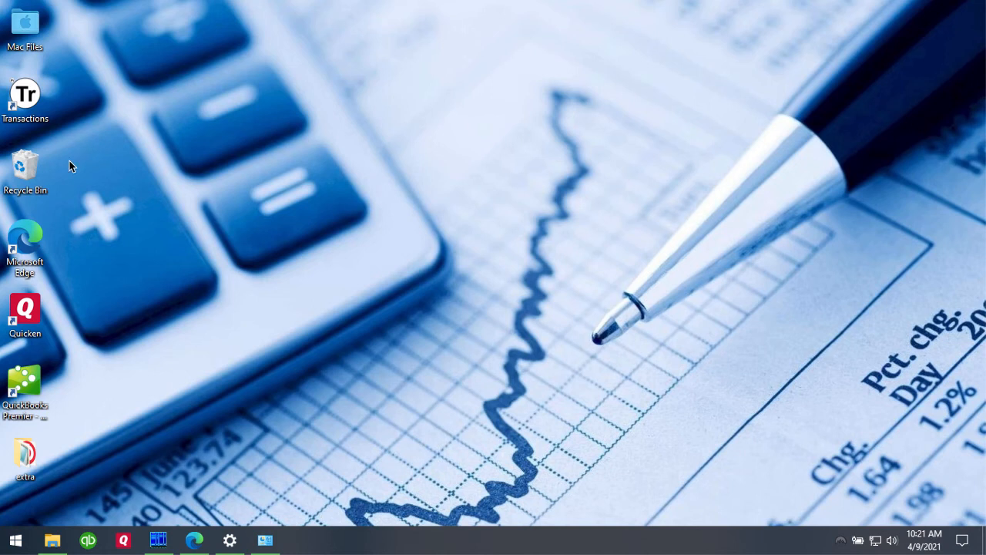
{"action": "mouse_move", "coordinate": [109, 136]}
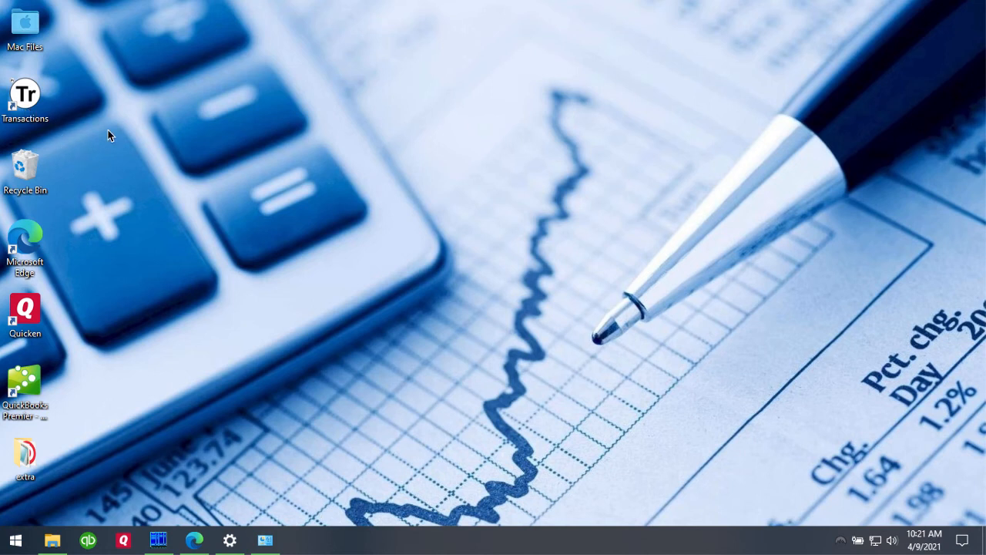
{"action": "mouse_move", "coordinate": [114, 141]}
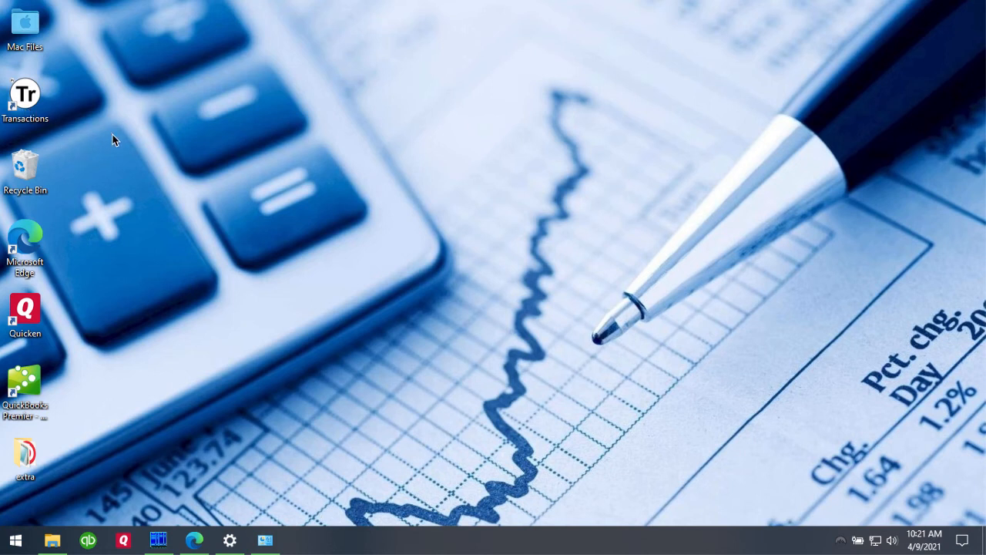
{"action": "mouse_move", "coordinate": [62, 146]}
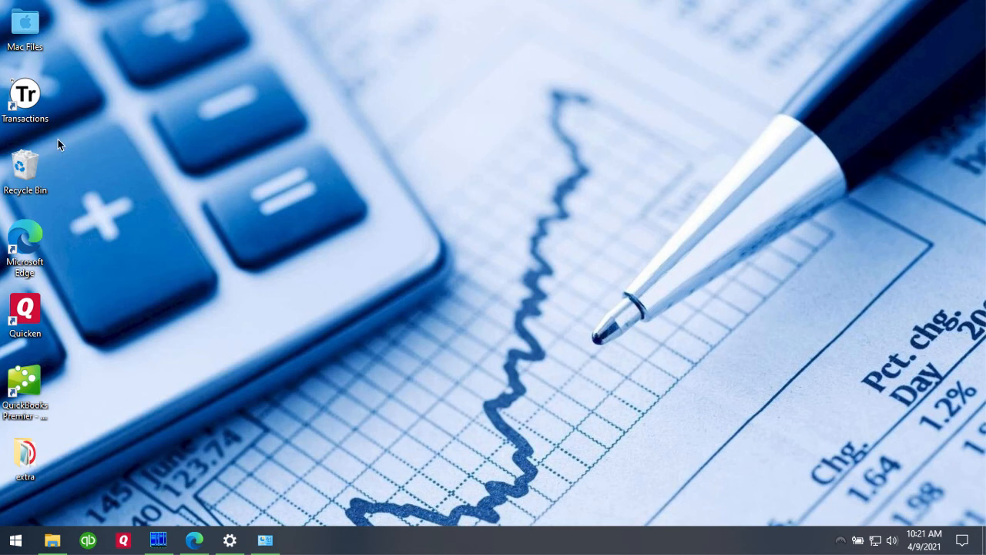
Launch Transactions from its desktop shortcut to bring up the trial registration prompt
{"action": "double_click", "coordinate": [25, 100]}
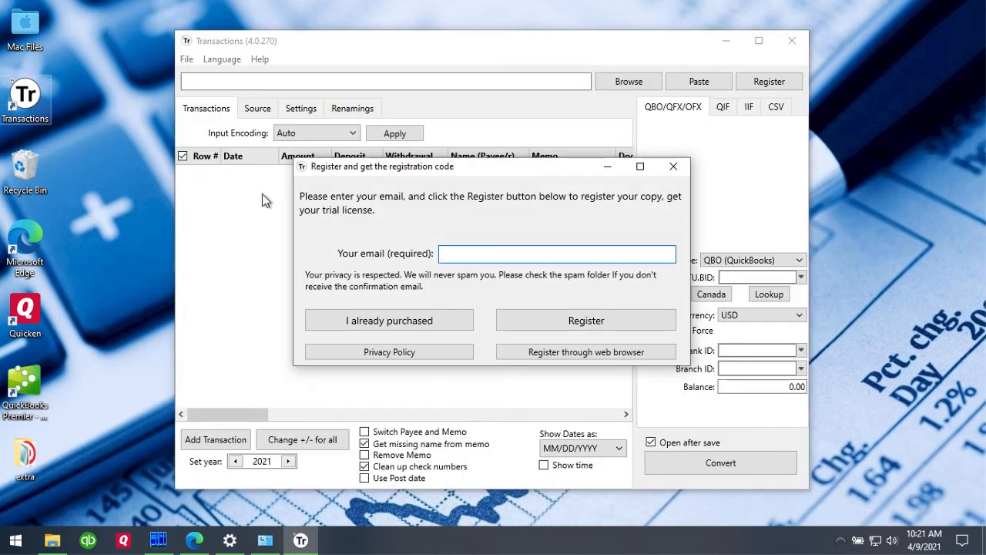
{"action": "mouse_move", "coordinate": [301, 493]}
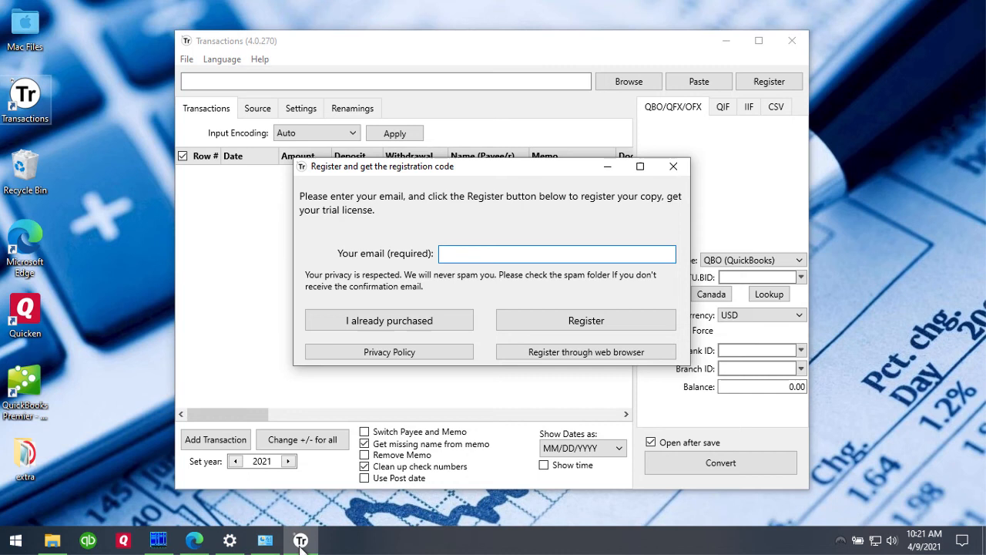
{"action": "right_click", "coordinate": [301, 540]}
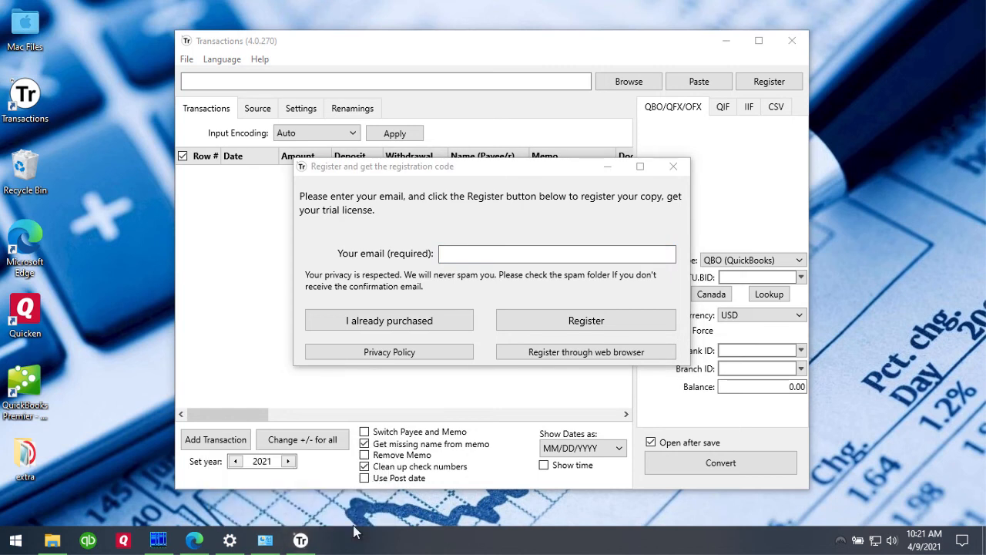
{"action": "mouse_move", "coordinate": [355, 547]}
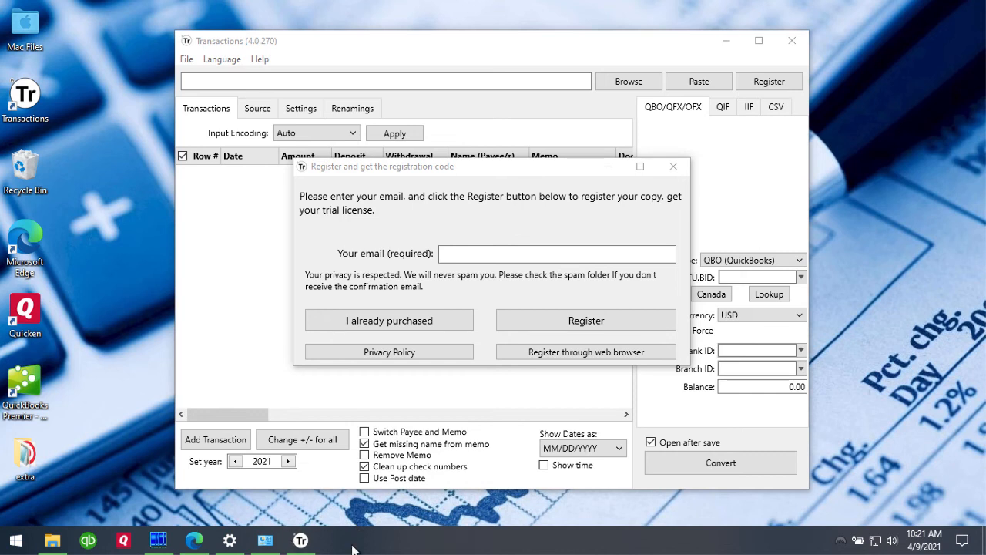
{"action": "mouse_move", "coordinate": [376, 266]}
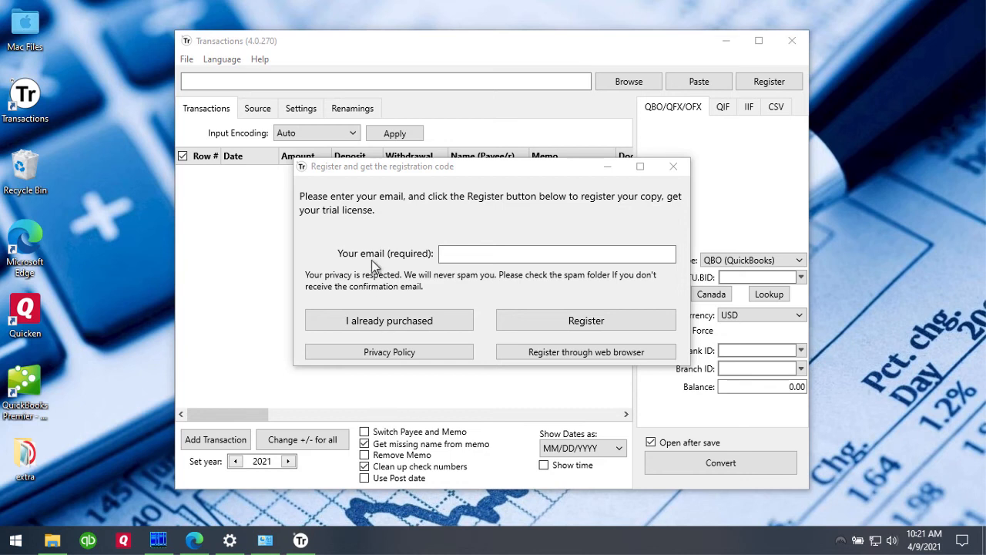
{"action": "mouse_move", "coordinate": [395, 272]}
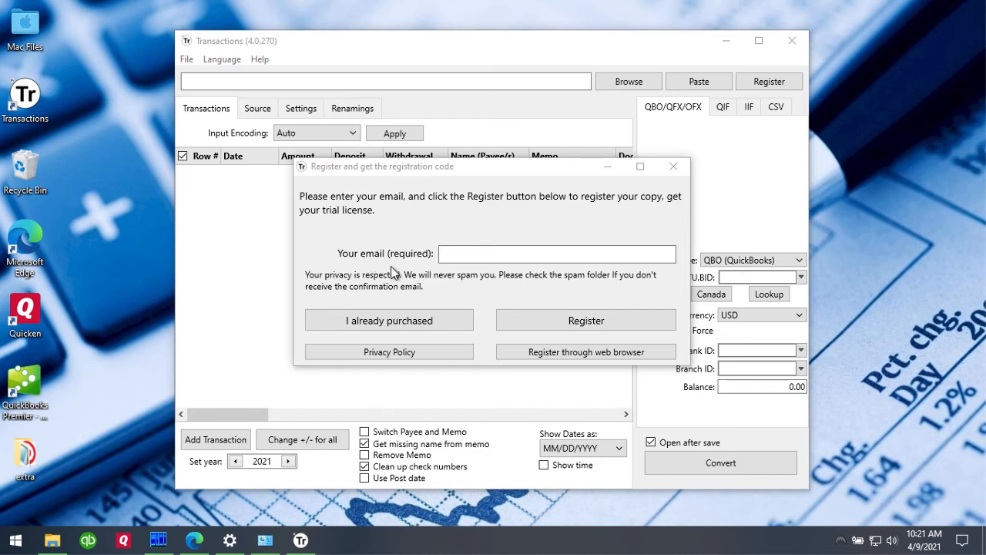
{"action": "mouse_move", "coordinate": [474, 267]}
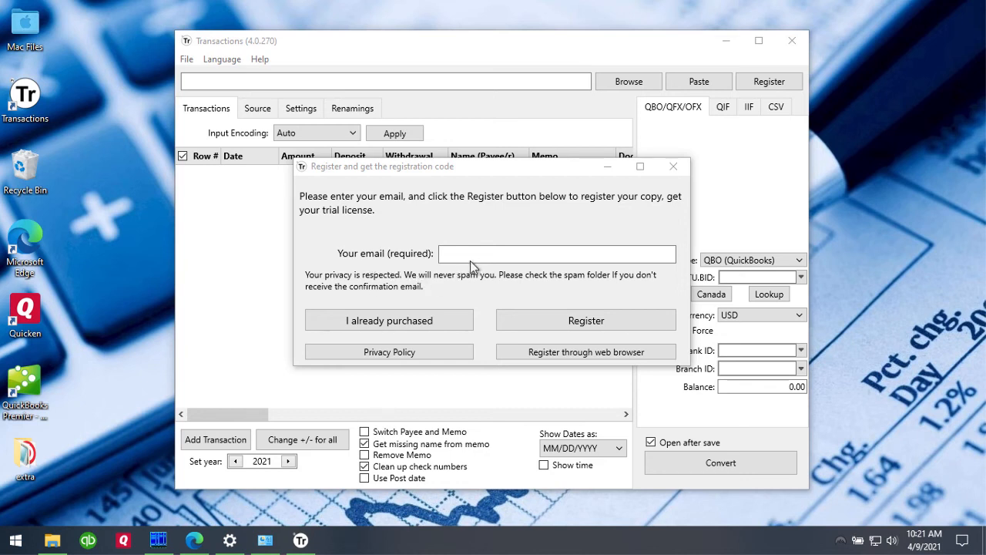
{"action": "mouse_move", "coordinate": [388, 306]}
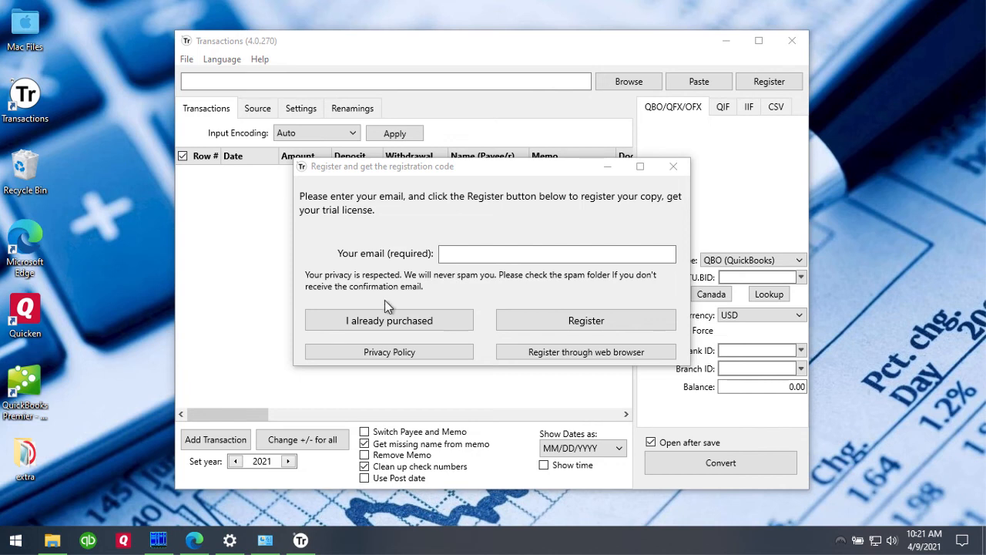
{"action": "mouse_move", "coordinate": [420, 286]}
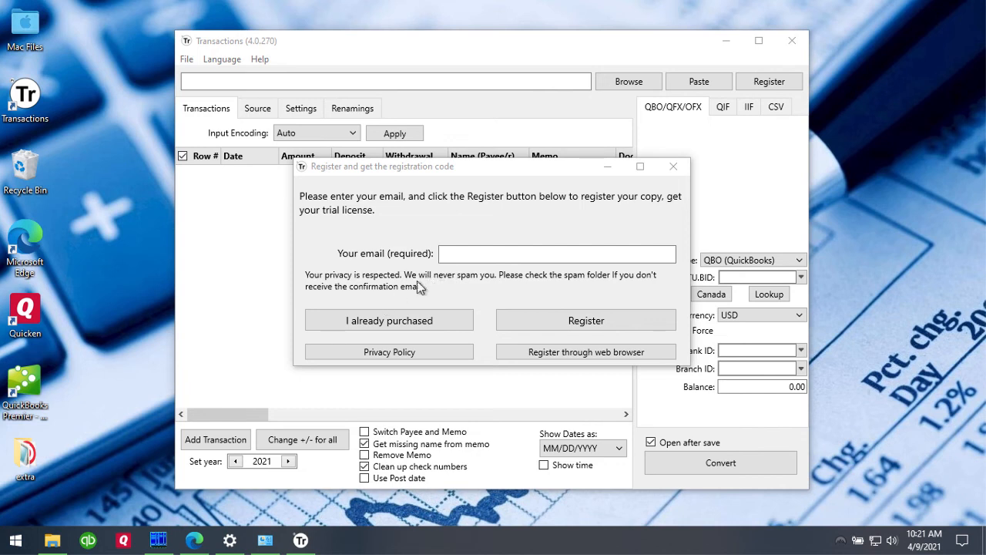
{"action": "mouse_move", "coordinate": [429, 329]}
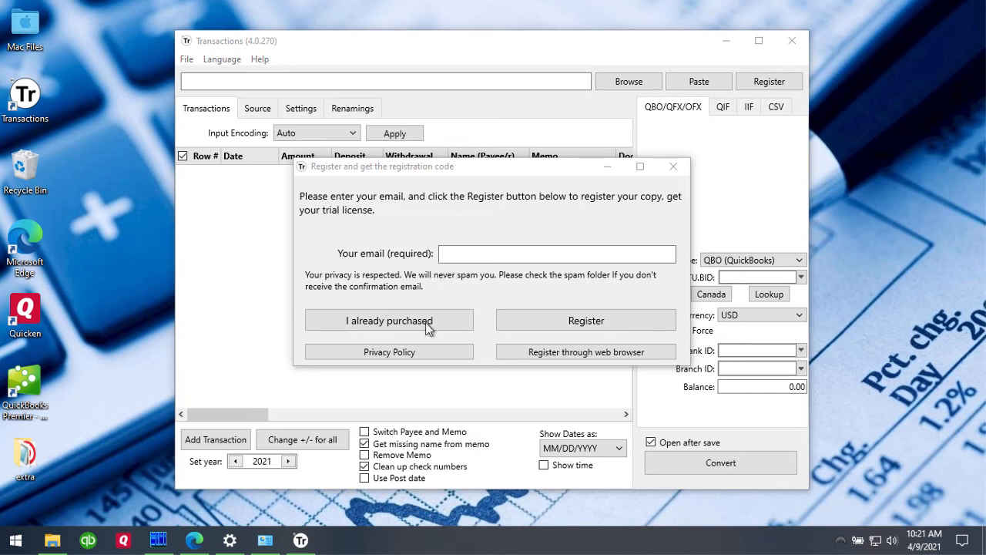
{"action": "mouse_move", "coordinate": [470, 258]}
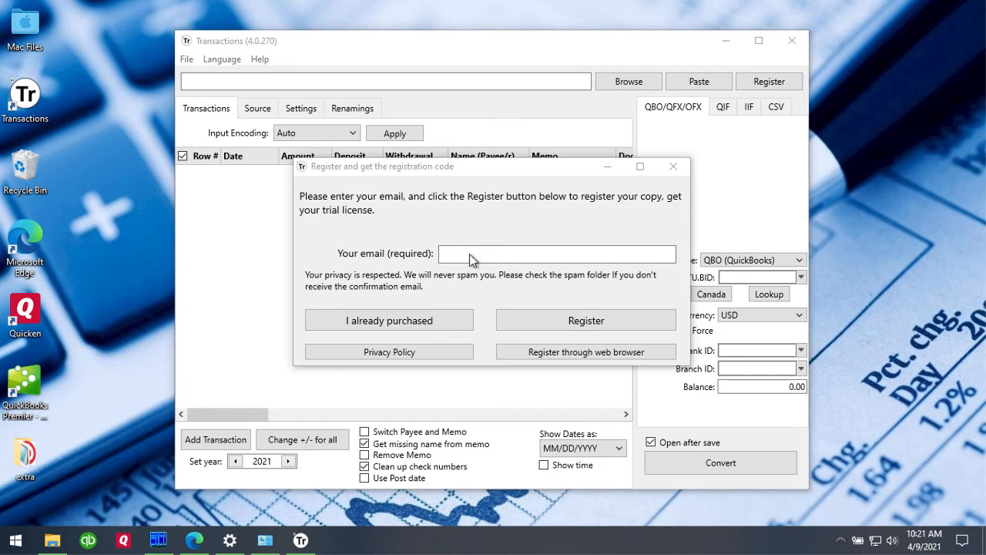
{"action": "mouse_move", "coordinate": [433, 294]}
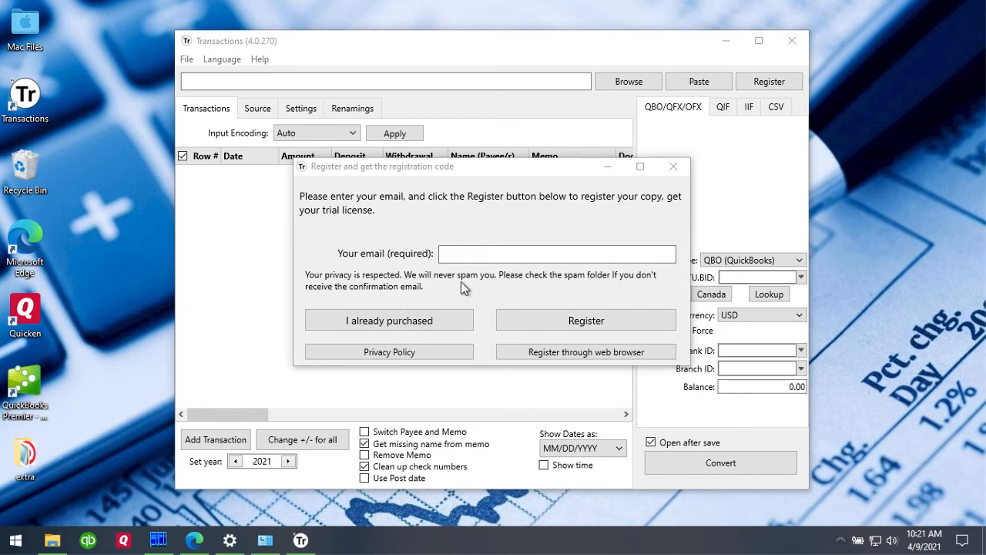
{"action": "left_click", "coordinate": [556, 253]}
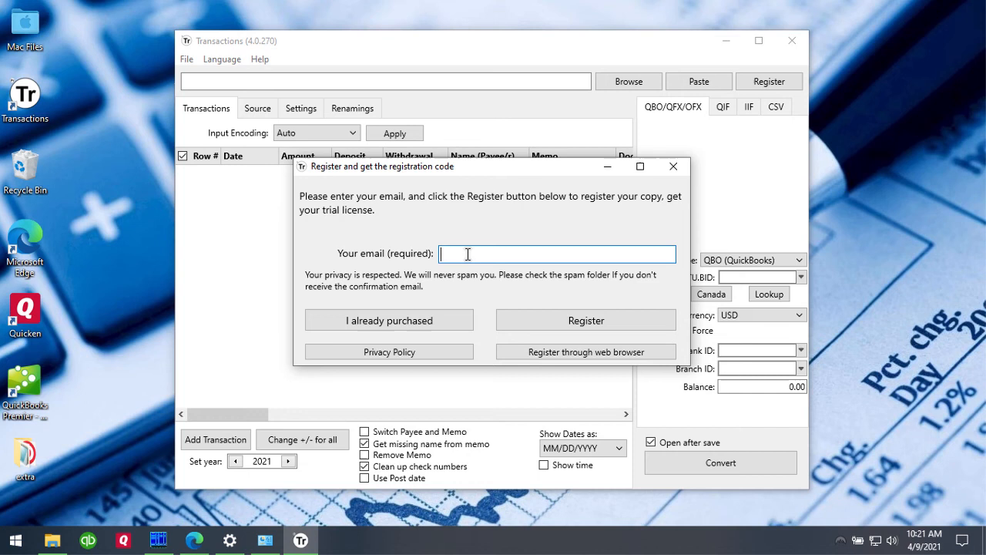
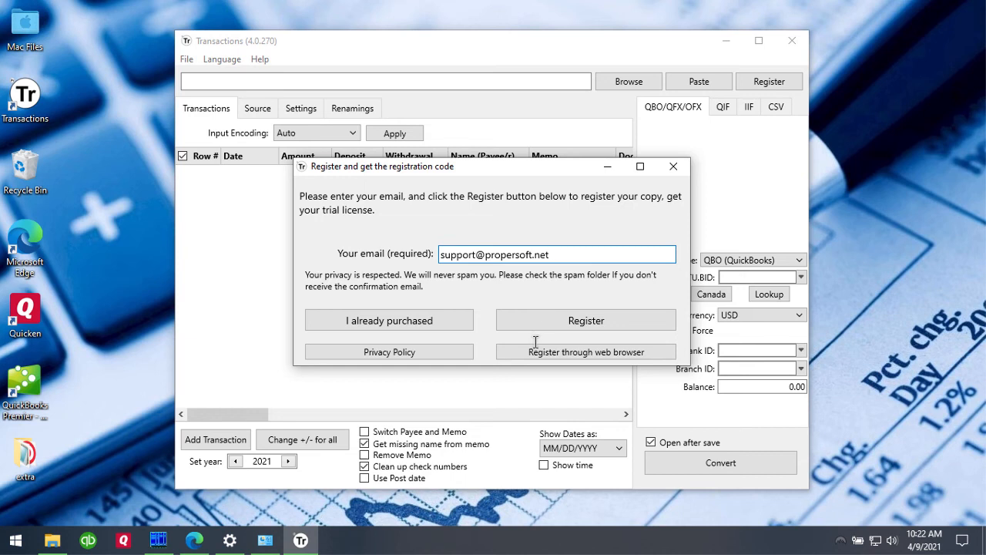
{"action": "mouse_move", "coordinate": [607, 348]}
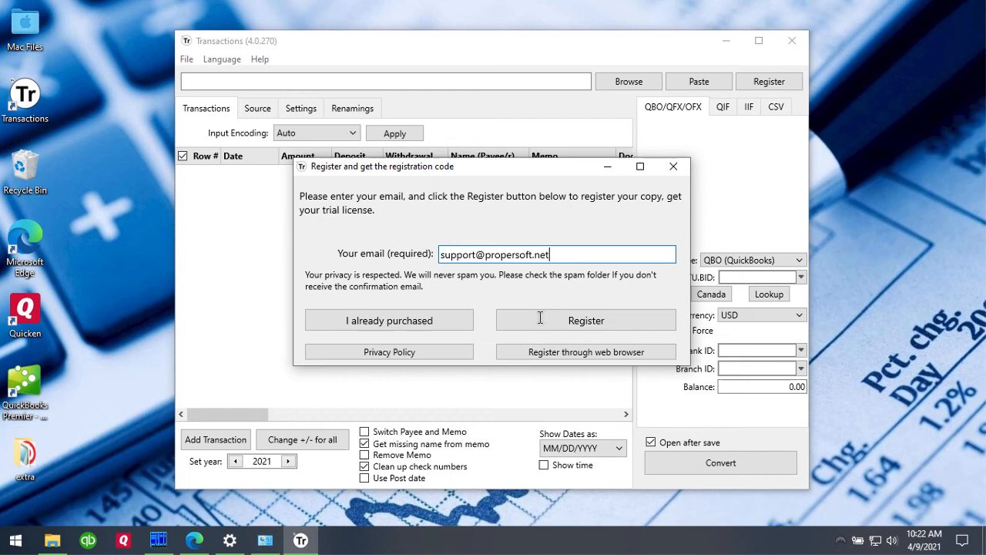
{"action": "mouse_move", "coordinate": [556, 322]}
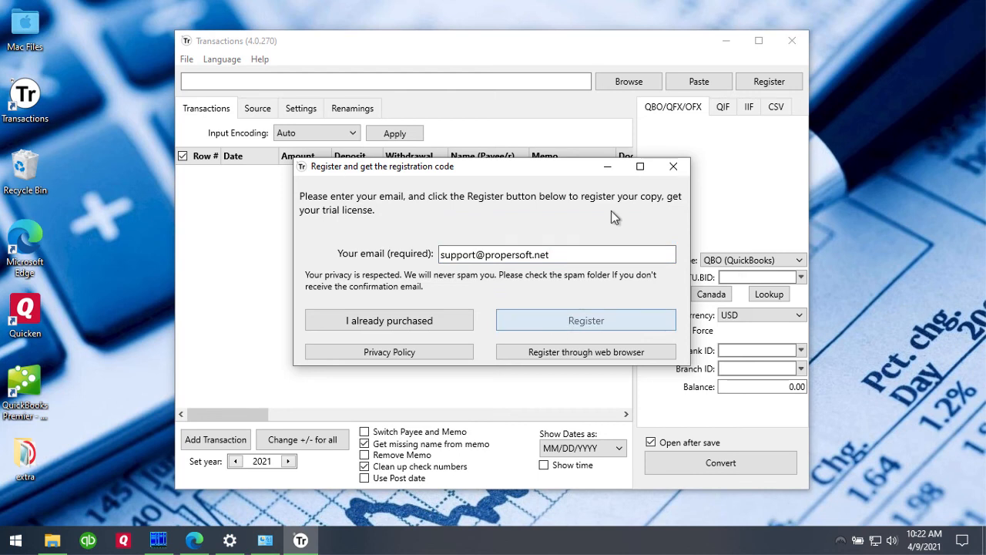
{"action": "left_click", "coordinate": [586, 320]}
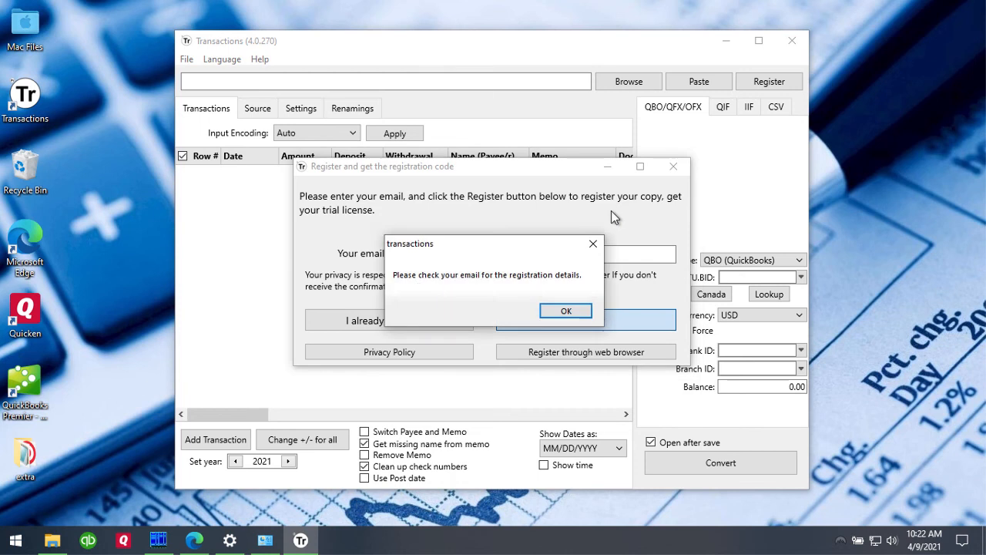
{"action": "mouse_move", "coordinate": [423, 290]}
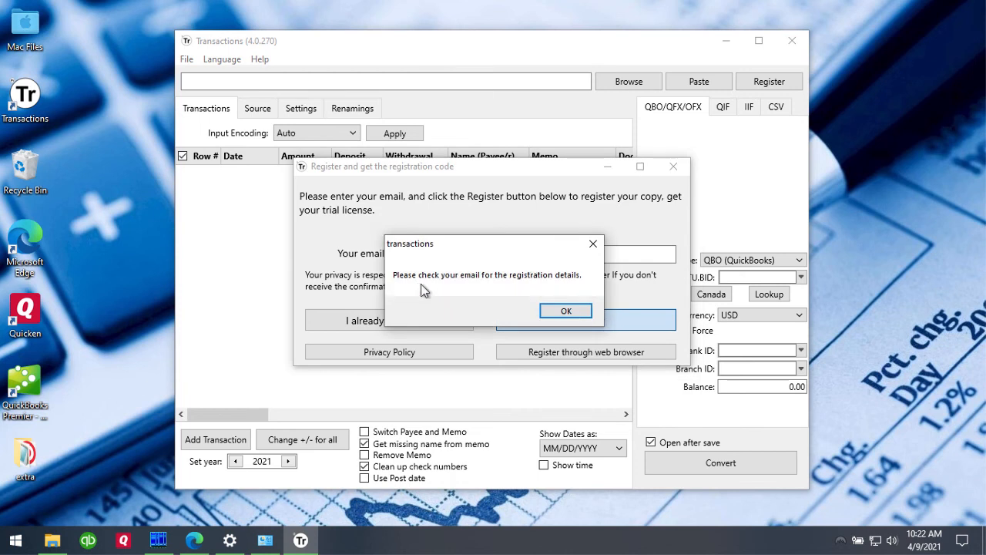
{"action": "mouse_move", "coordinate": [440, 289]}
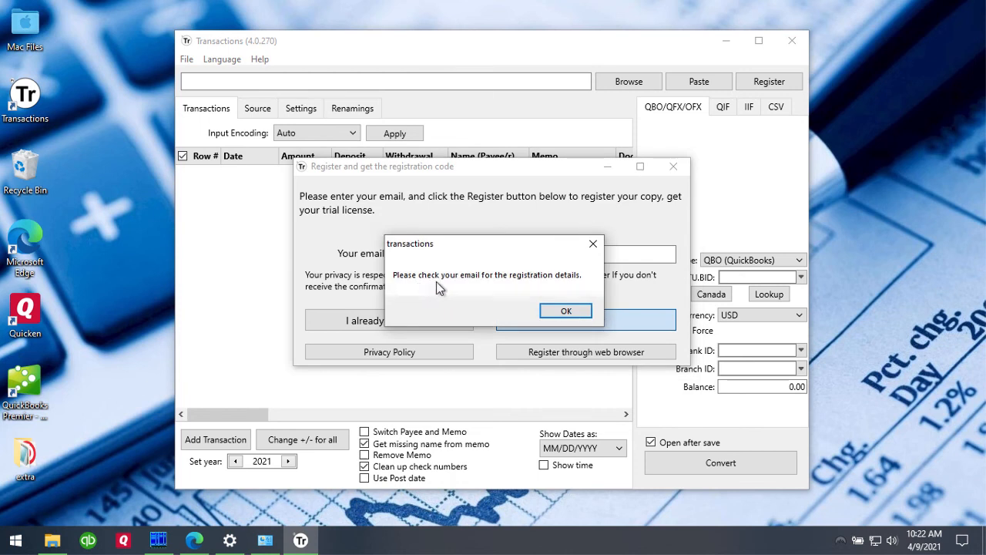
{"action": "mouse_move", "coordinate": [567, 311]}
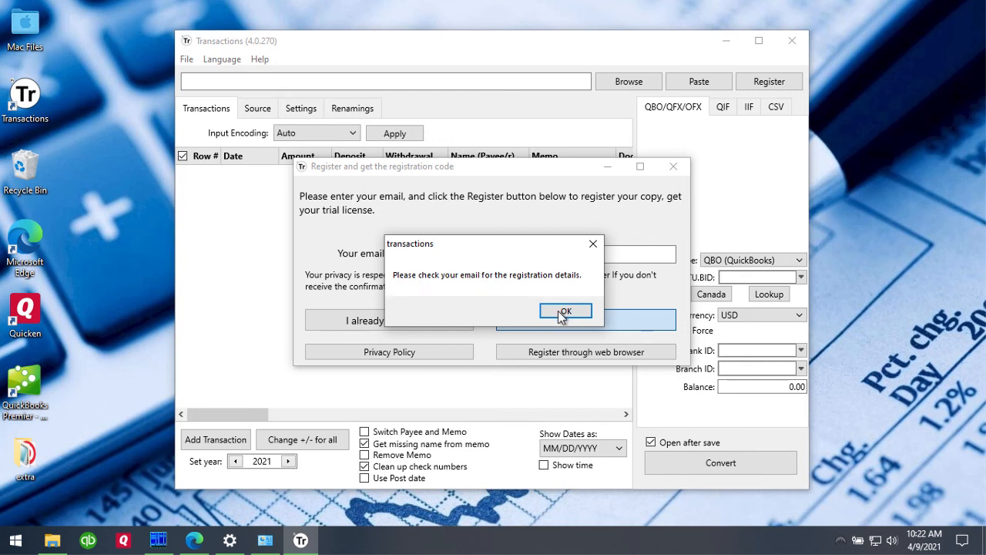
{"action": "left_click", "coordinate": [565, 311]}
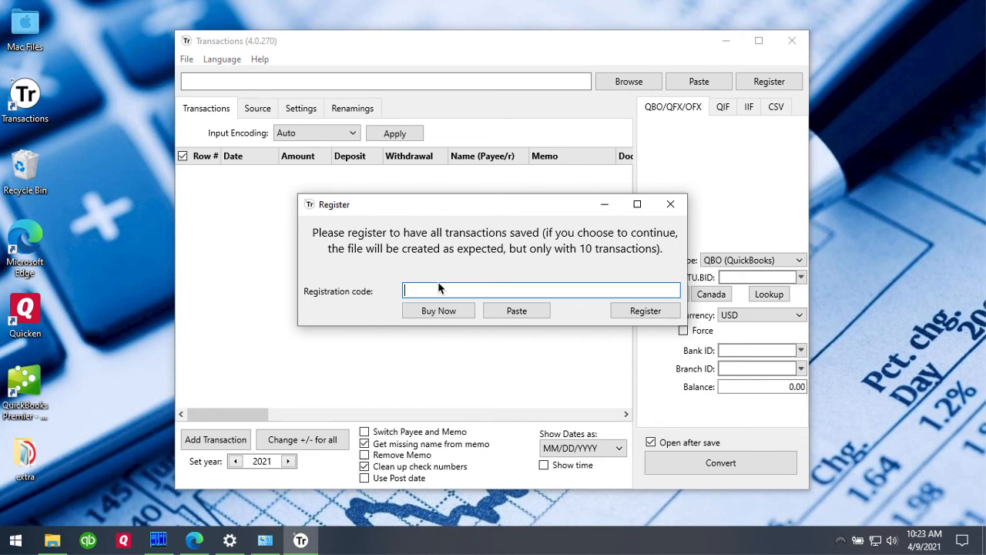
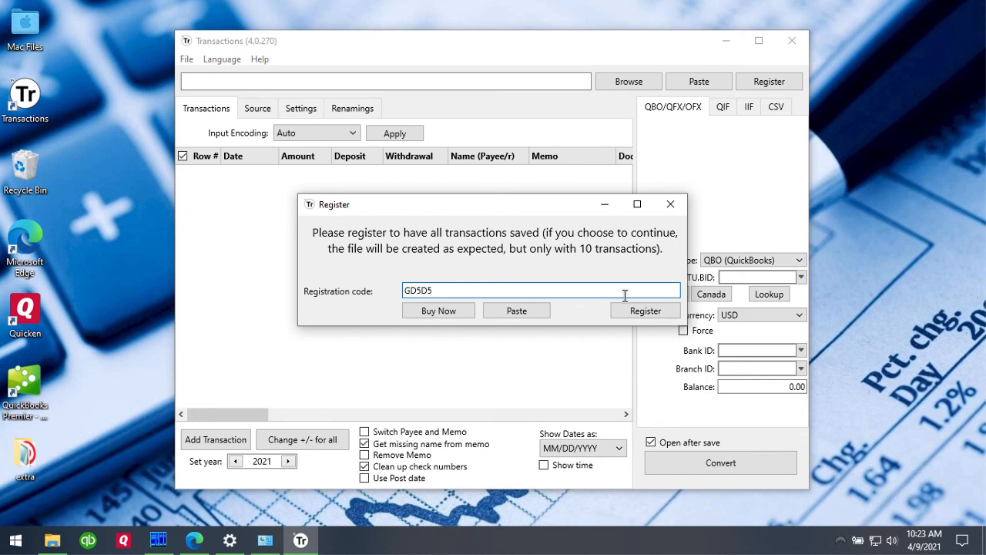
{"action": "left_click", "coordinate": [645, 310]}
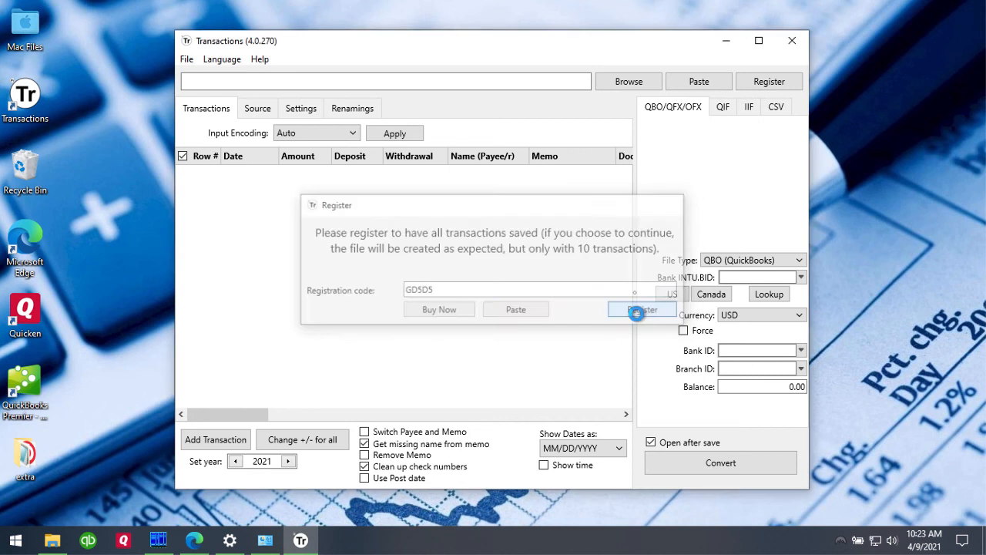
{"action": "left_click", "coordinate": [642, 309]}
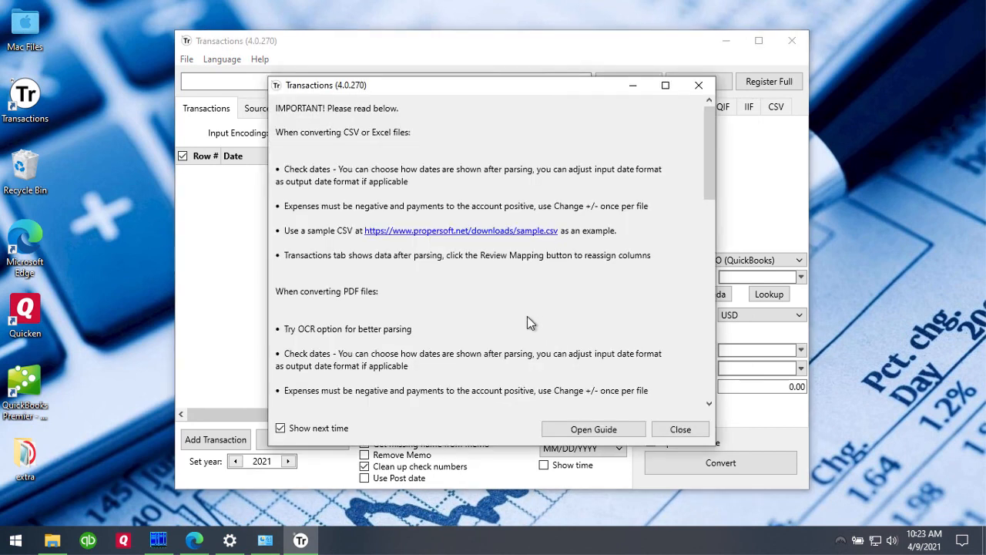
{"action": "mouse_move", "coordinate": [445, 299]}
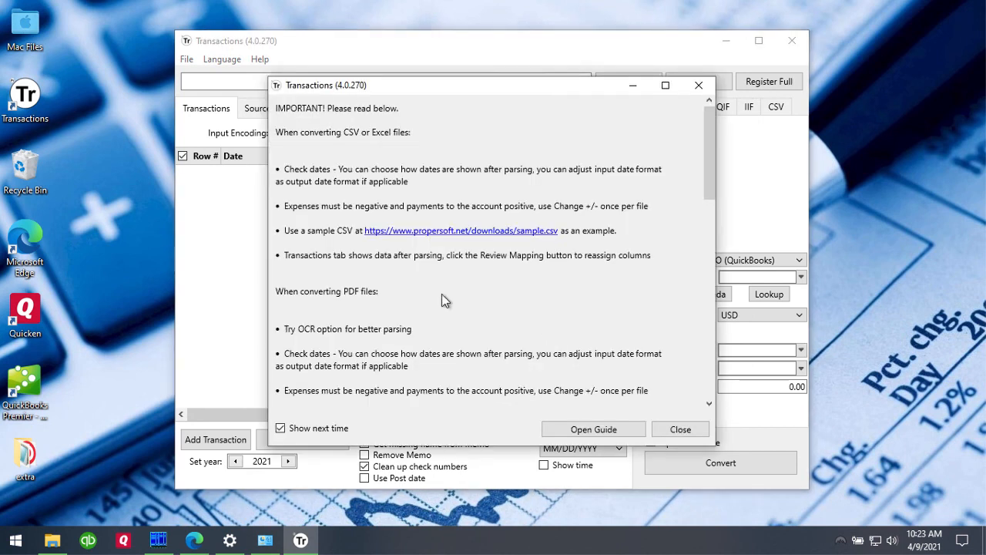
{"action": "mouse_move", "coordinate": [370, 303]}
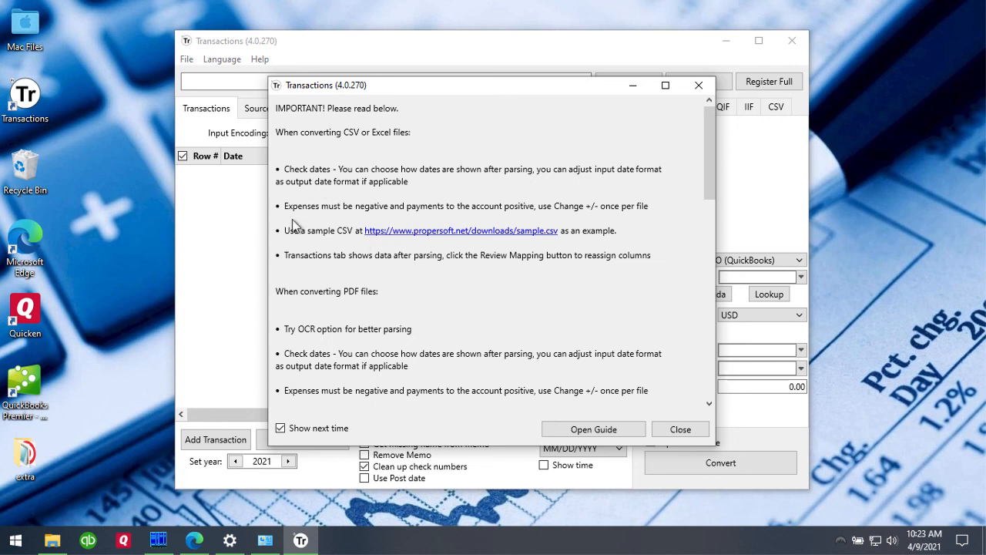
{"action": "mouse_move", "coordinate": [722, 138]}
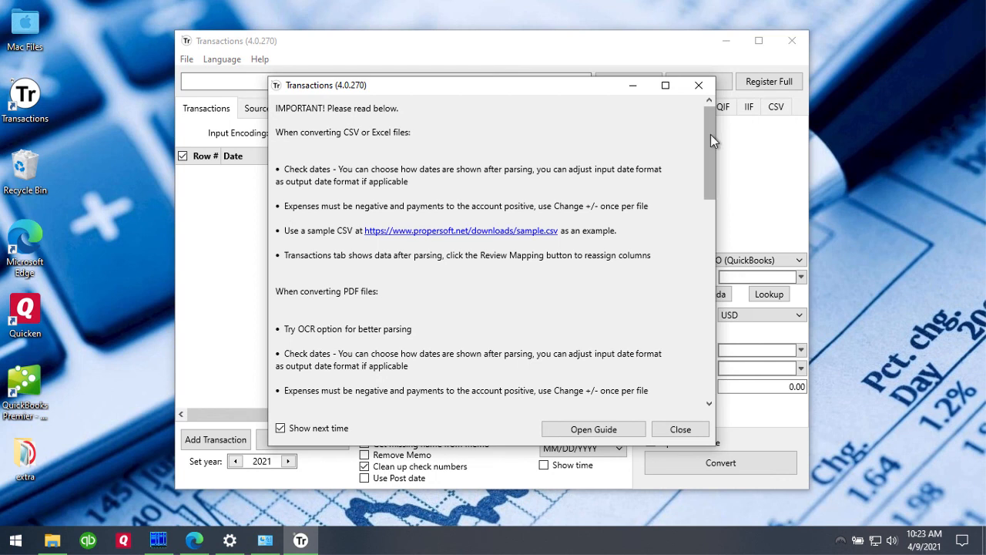
{"action": "mouse_move", "coordinate": [443, 182]}
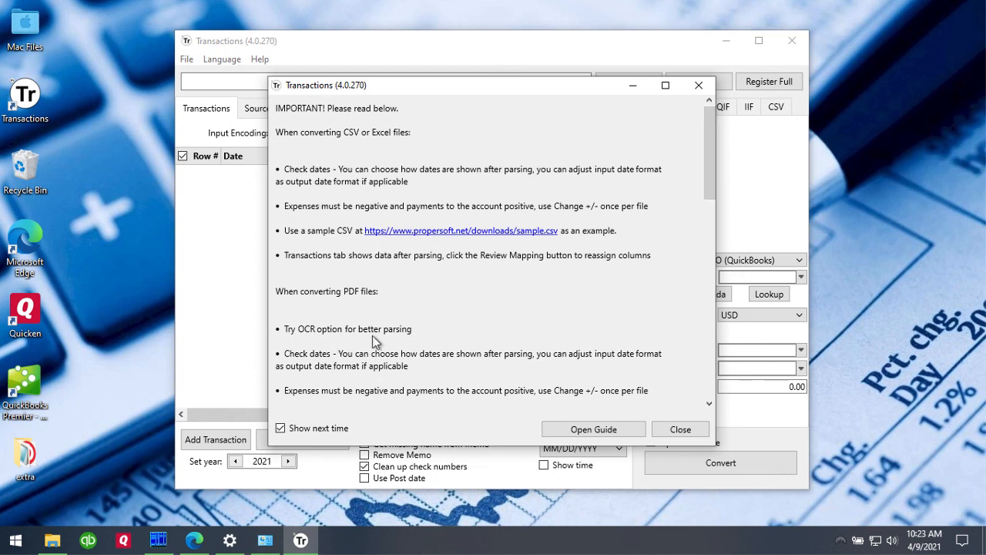
{"action": "scroll", "scroll_direction": "down", "scroll_amount": 3}
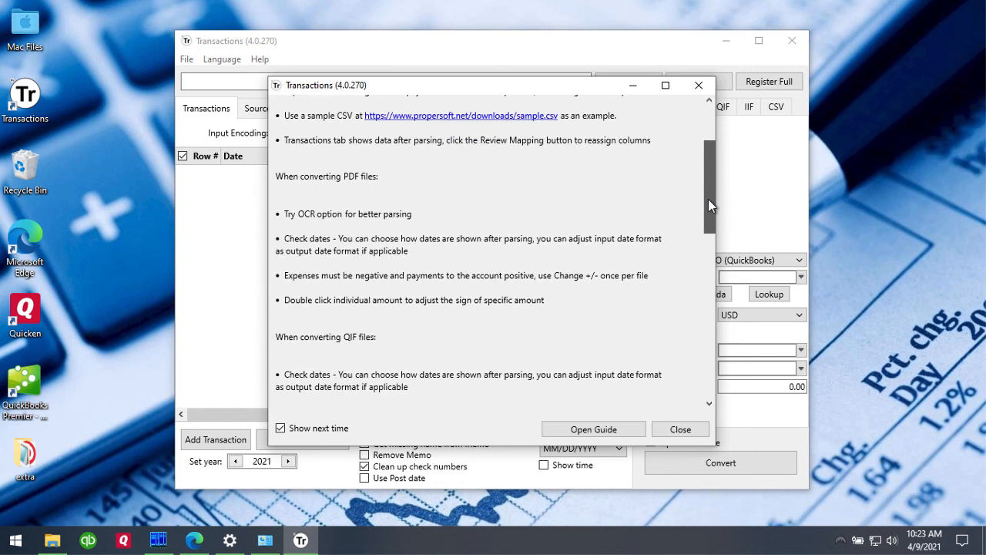
{"action": "scroll", "scroll_direction": "down", "scroll_amount": 3}
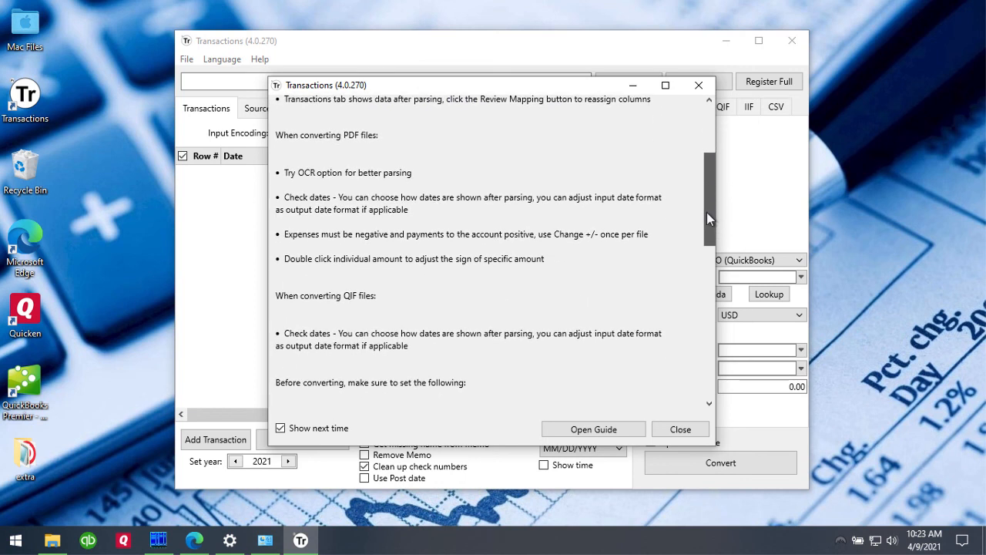
{"action": "scroll", "scroll_direction": "down", "scroll_amount": 3}
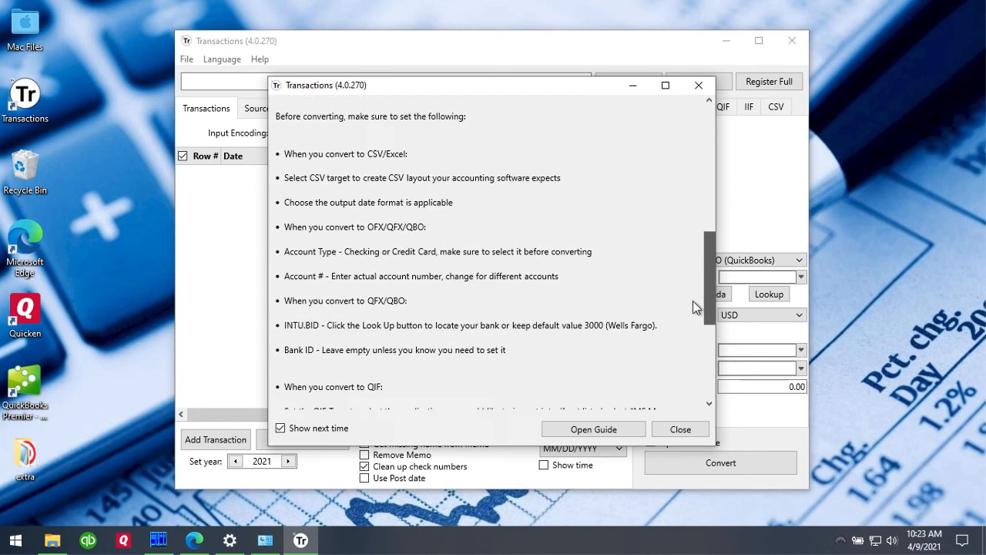
{"action": "scroll", "scroll_direction": "down", "scroll_amount": 3}
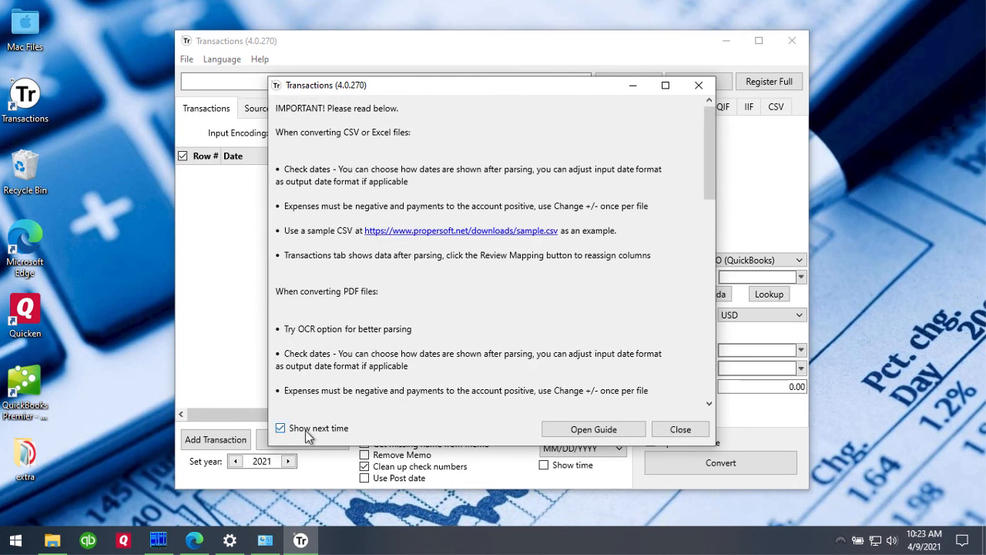
{"action": "mouse_move", "coordinate": [336, 442]}
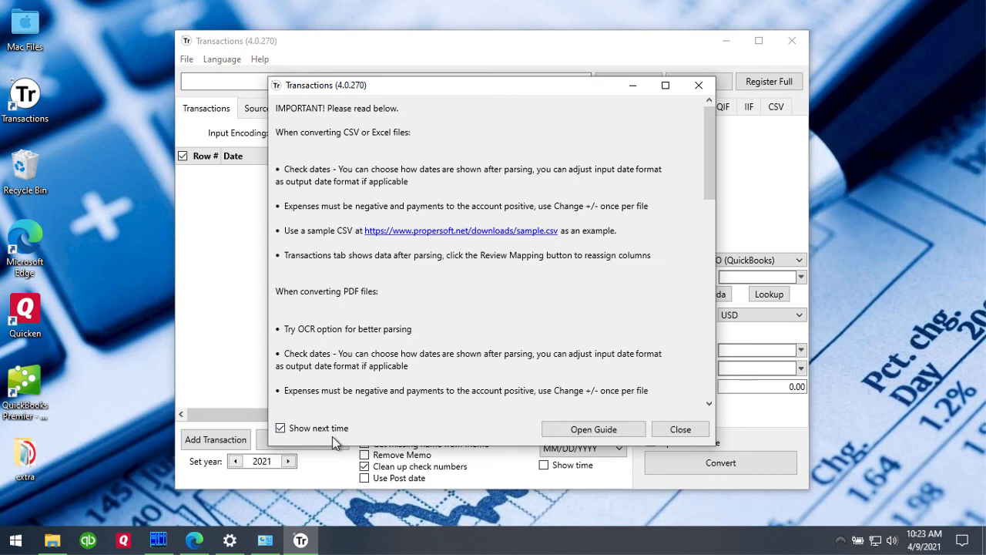
{"action": "mouse_move", "coordinate": [362, 425]}
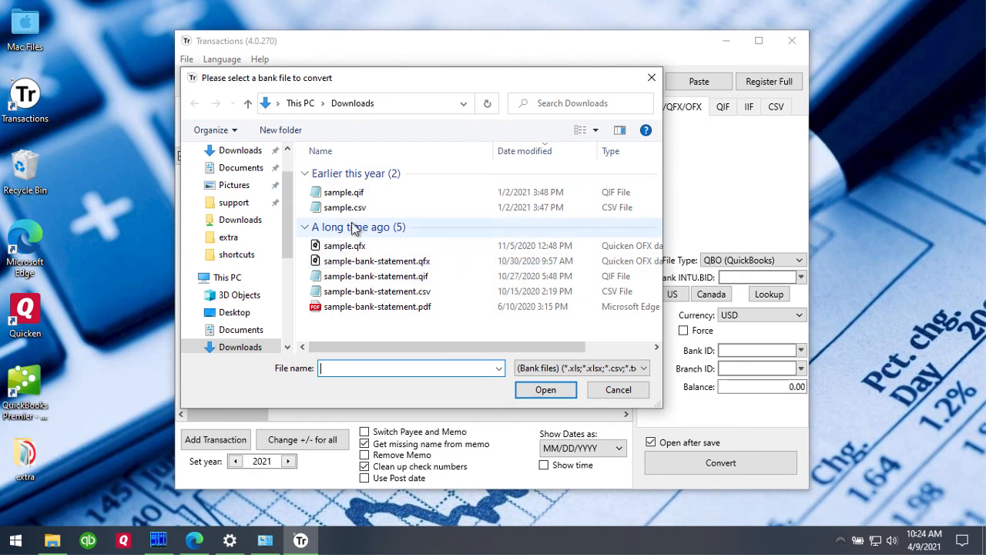
{"action": "mouse_move", "coordinate": [430, 231]}
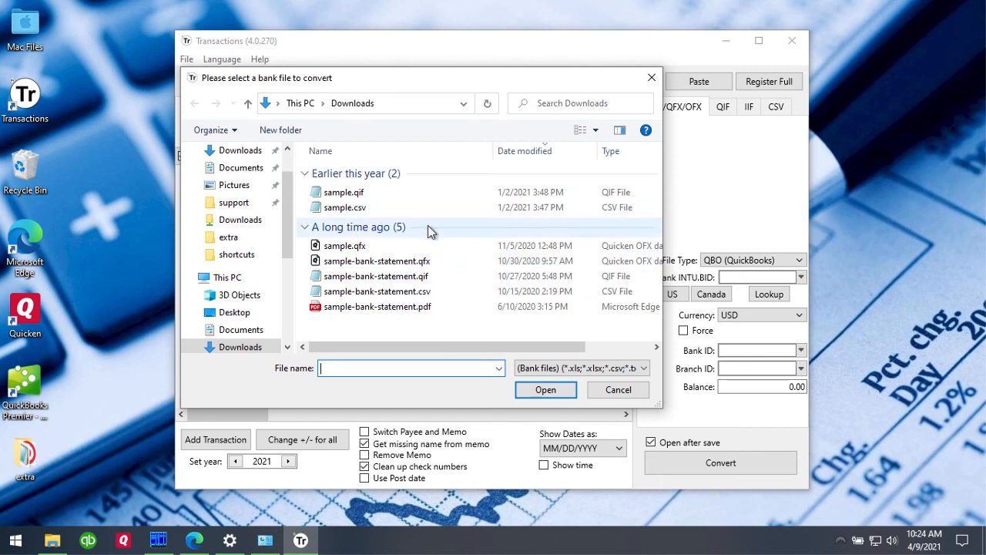
{"action": "mouse_move", "coordinate": [580, 330]}
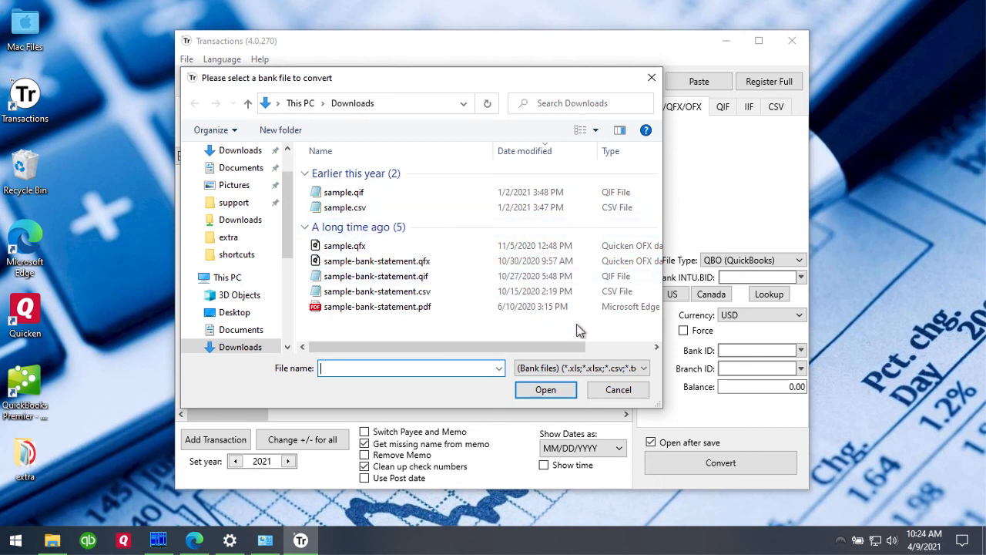